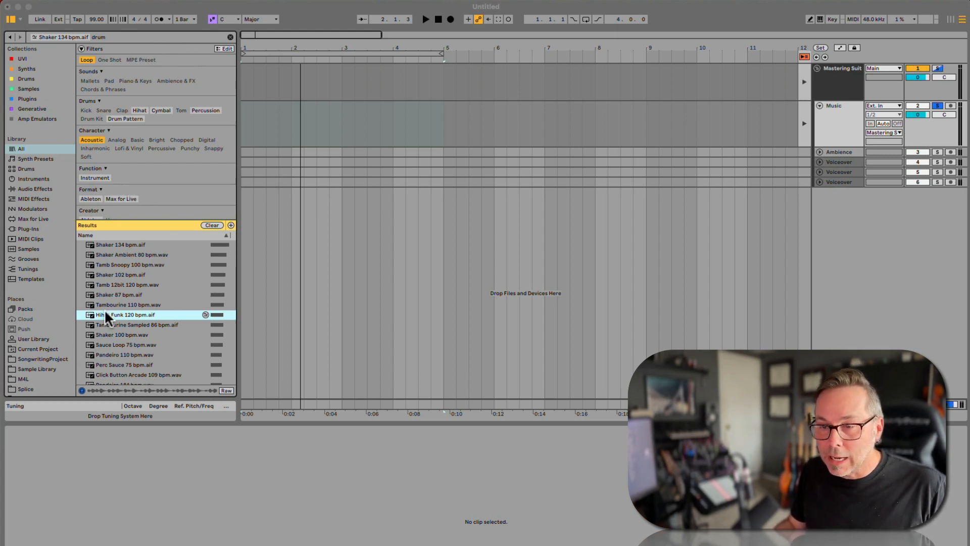
{"action": "mouse_move", "coordinate": [190, 247]}
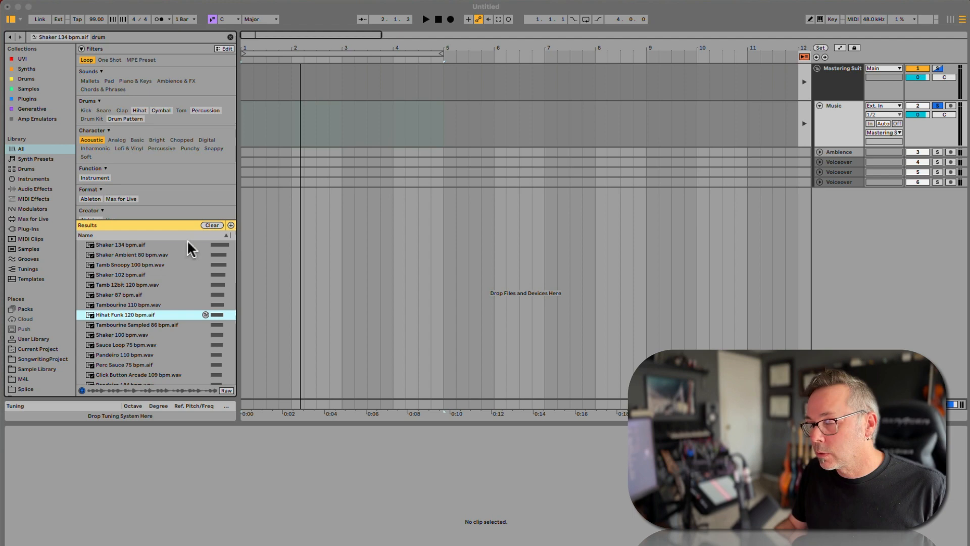
{"action": "mouse_move", "coordinate": [201, 44]}
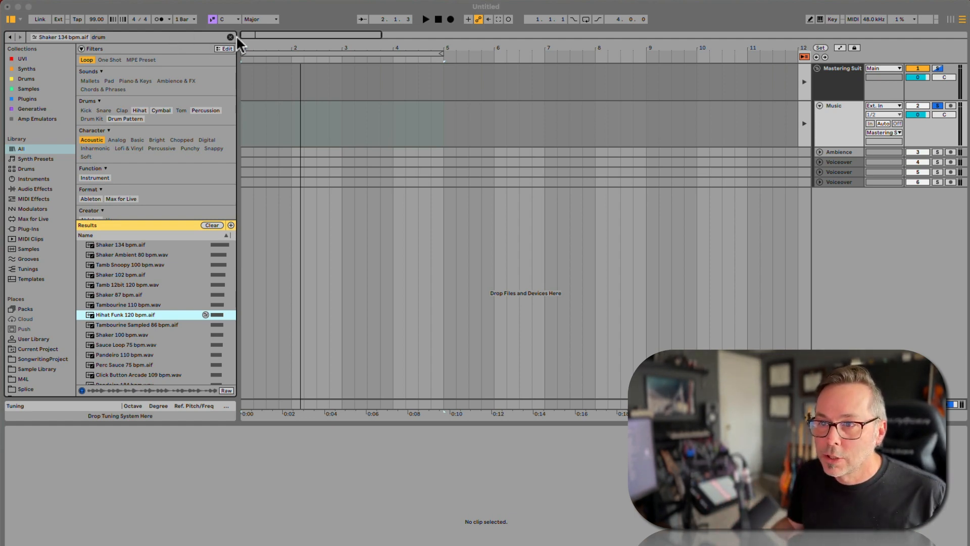
Step: Clear the drum search, discard the old set's changes, narrow the browser and clear all filters
{"action": "left_click", "coordinate": [229, 36]}
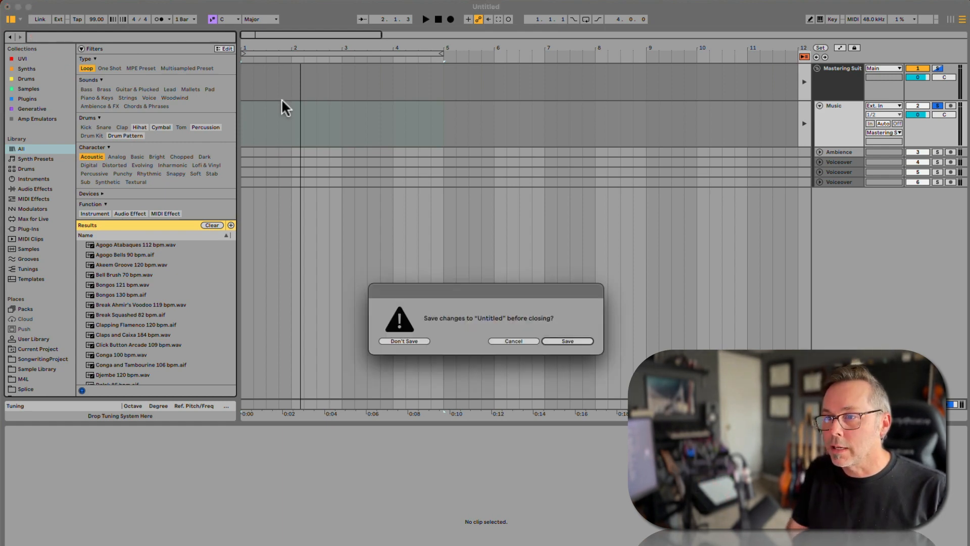
{"action": "left_click", "coordinate": [403, 341]}
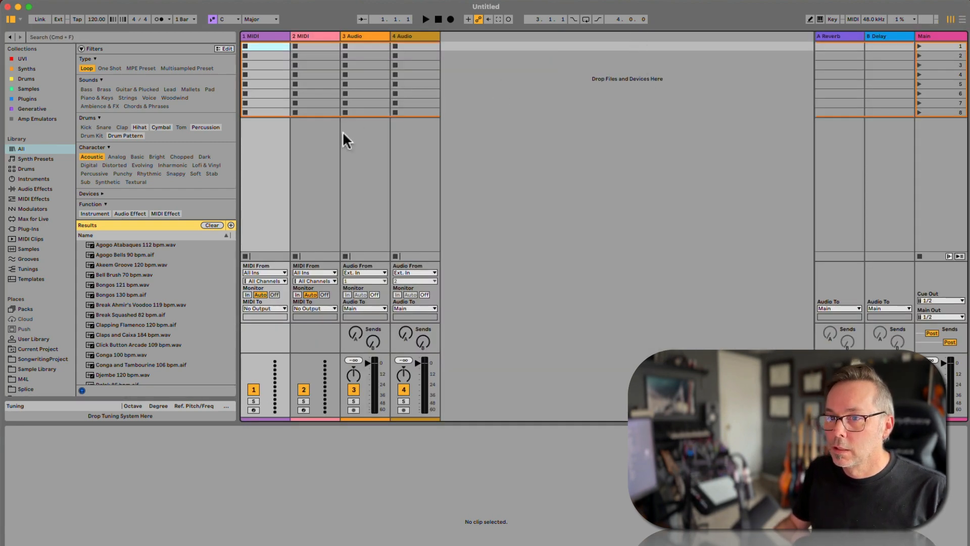
{"action": "left_click_drag", "start_coordinate": [240, 167], "coordinate": [163, 167]}
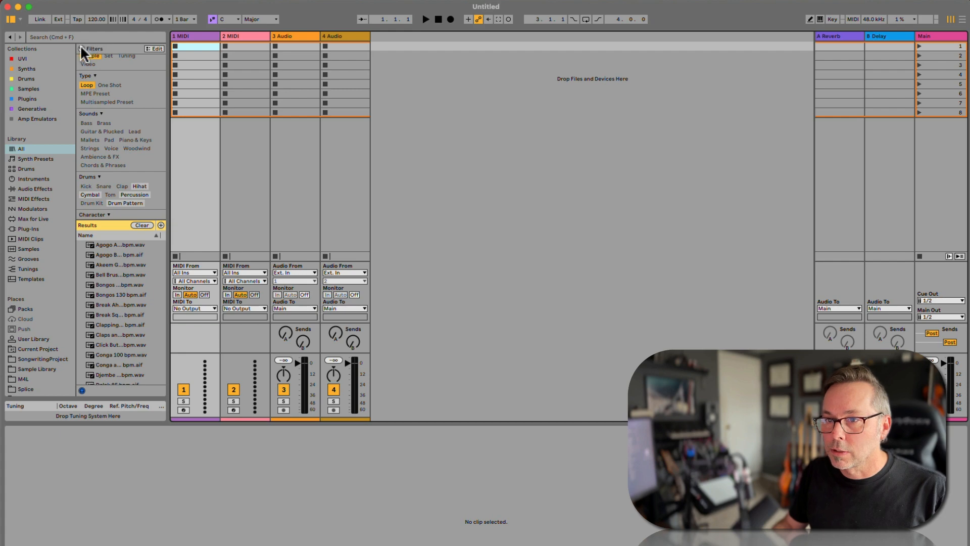
{"action": "left_click", "coordinate": [81, 49]}
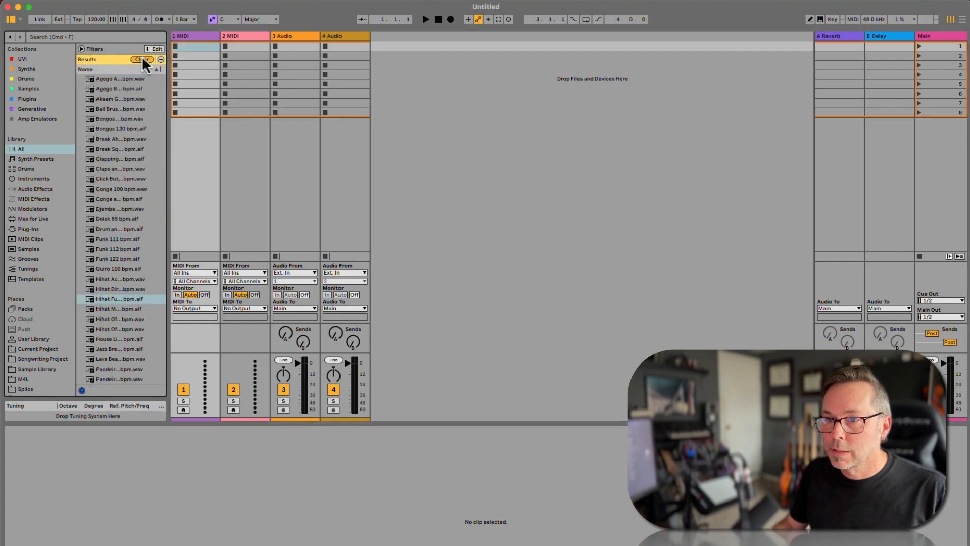
{"action": "left_click", "coordinate": [141, 58]}
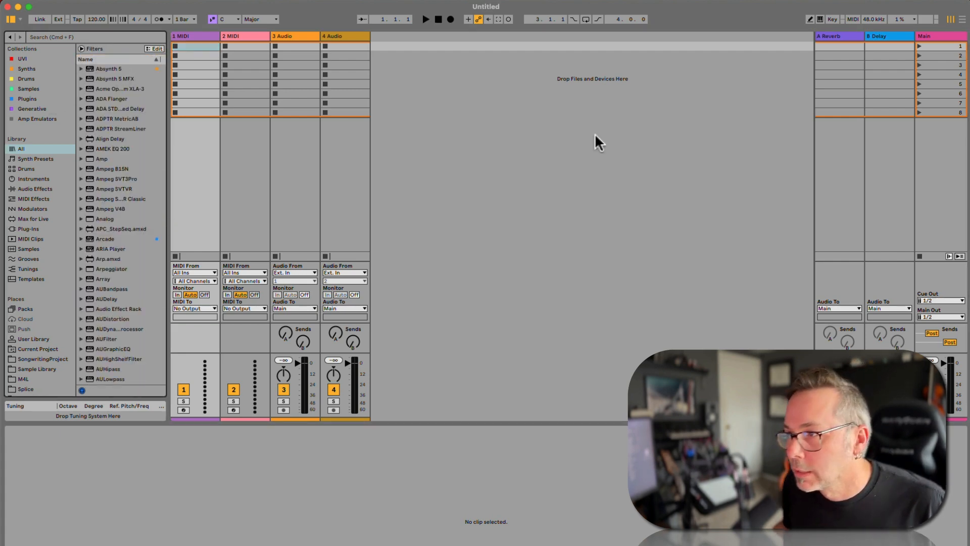
{"action": "mouse_move", "coordinate": [620, 139]}
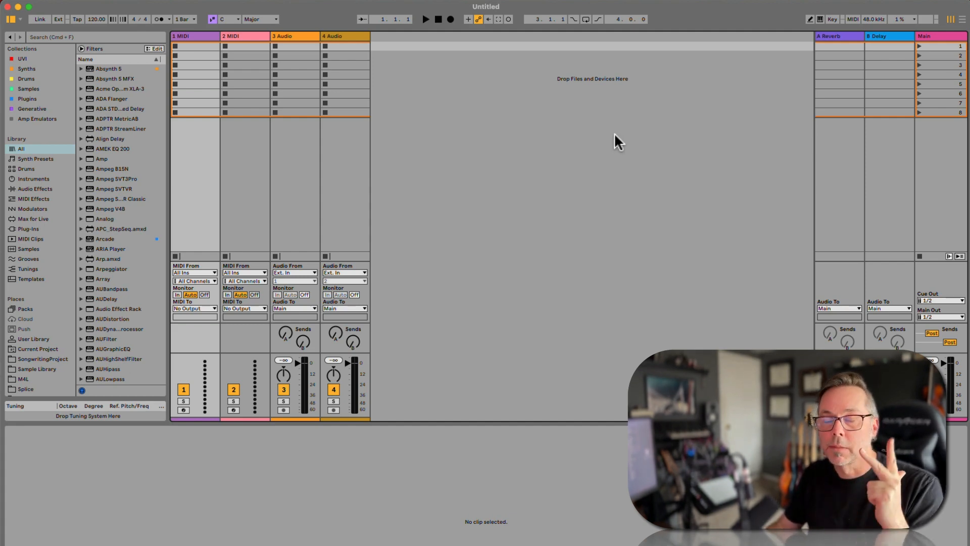
{"action": "mouse_move", "coordinate": [753, 85]}
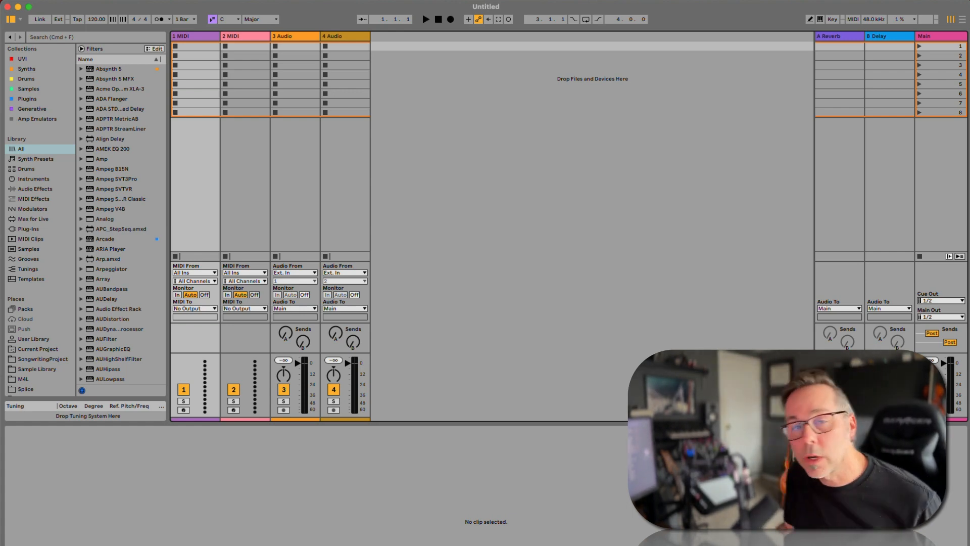
{"action": "mouse_move", "coordinate": [521, 36]}
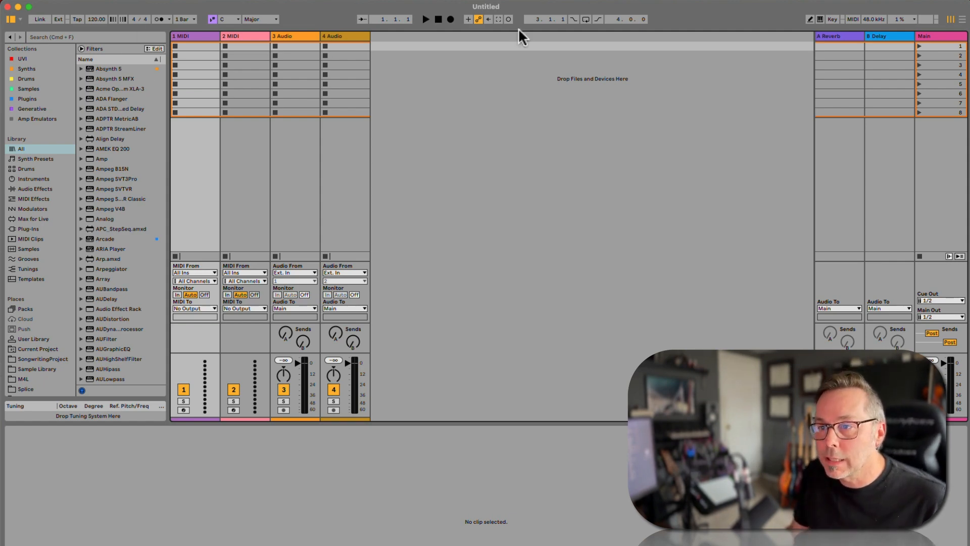
{"action": "mouse_move", "coordinate": [546, 143]}
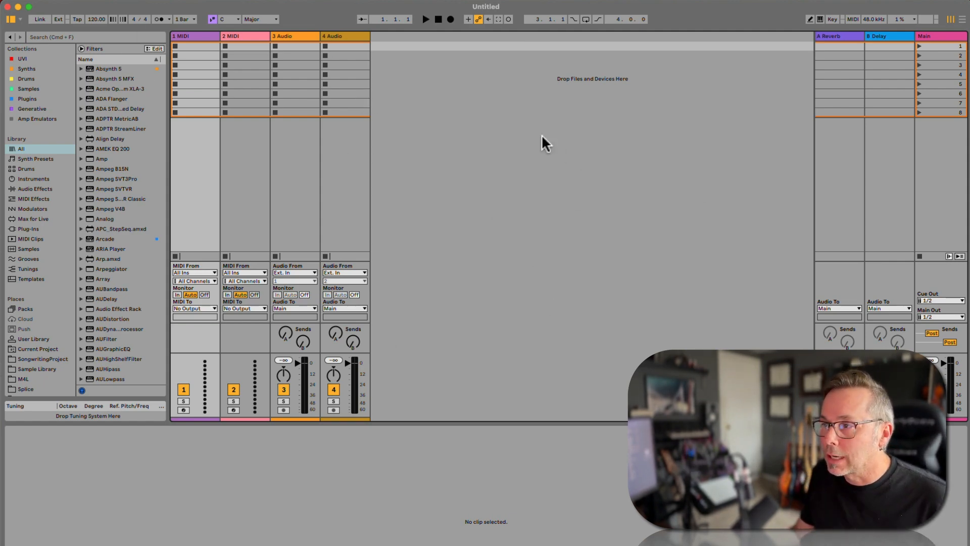
{"action": "mouse_move", "coordinate": [483, 253]}
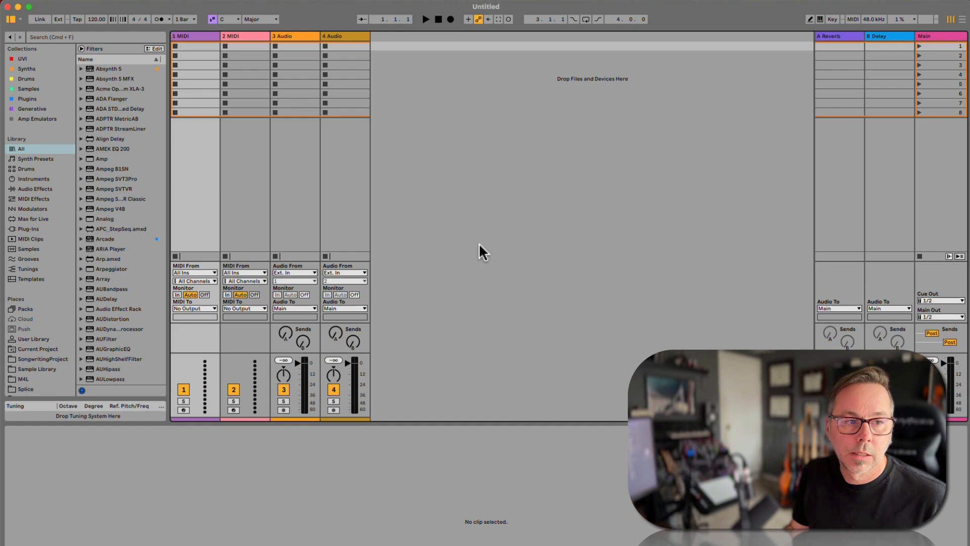